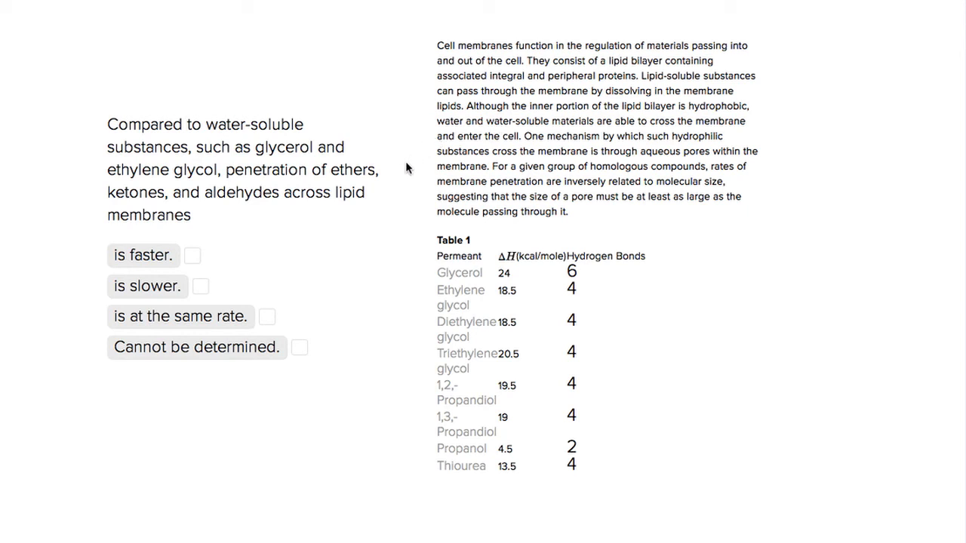
mouse_move(400, 184)
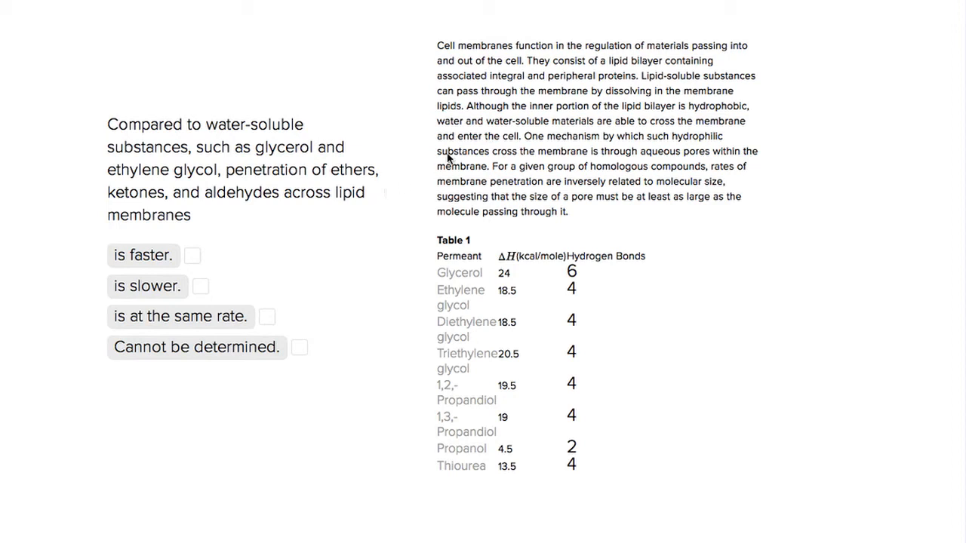
mouse_move(320, 165)
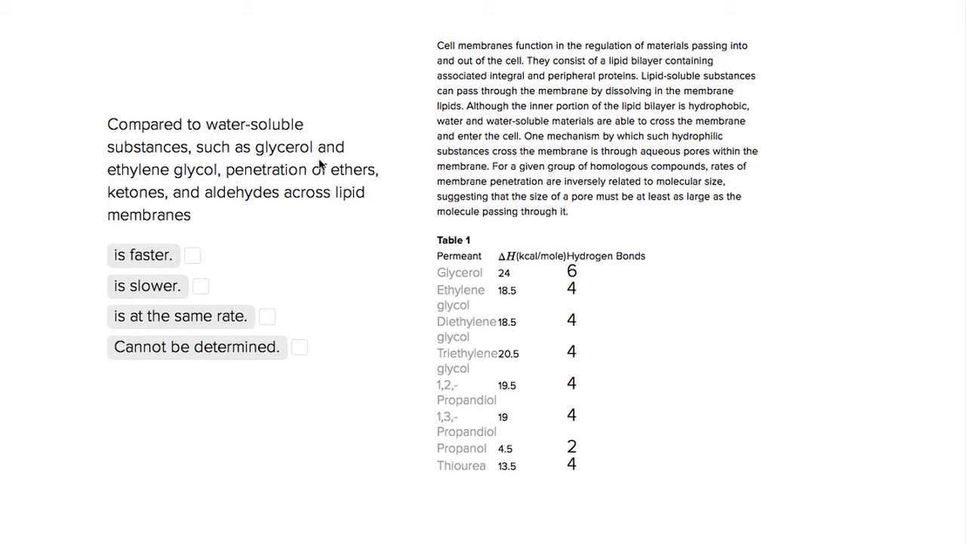
mouse_move(404, 175)
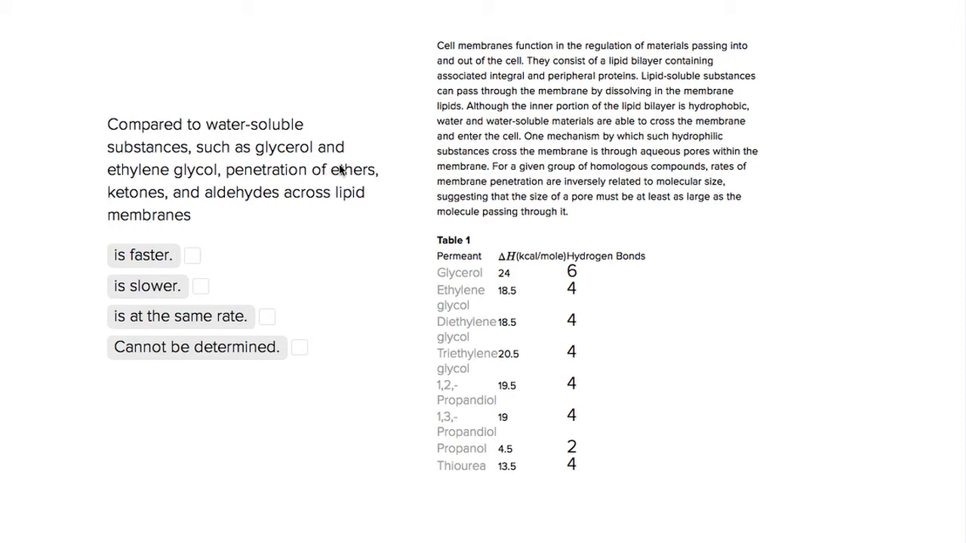
mouse_move(181, 136)
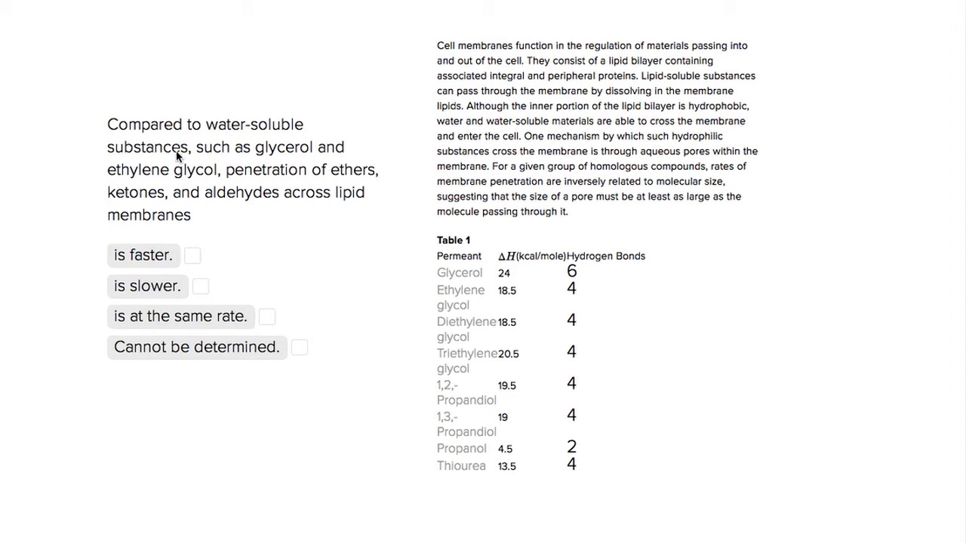
mouse_move(439, 284)
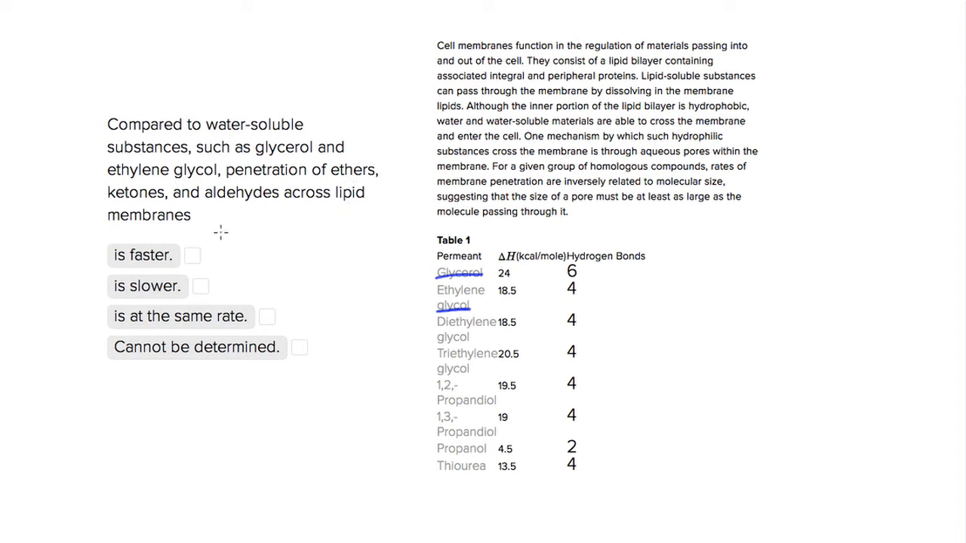
mouse_move(360, 212)
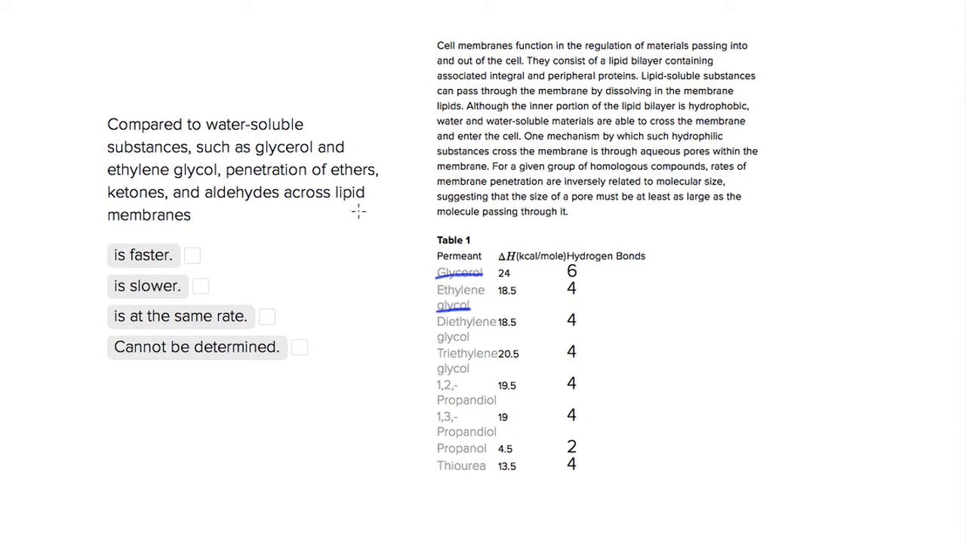
mouse_move(247, 196)
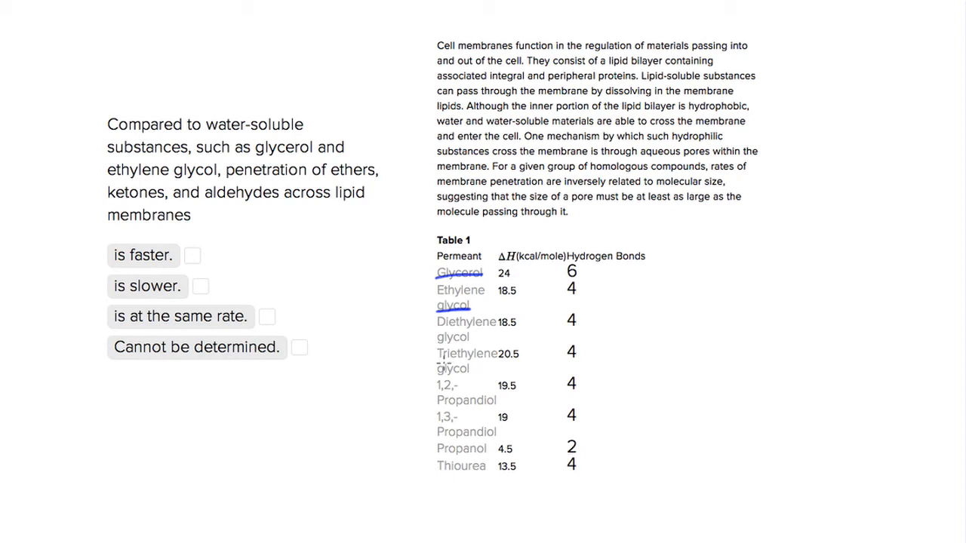
mouse_move(431, 447)
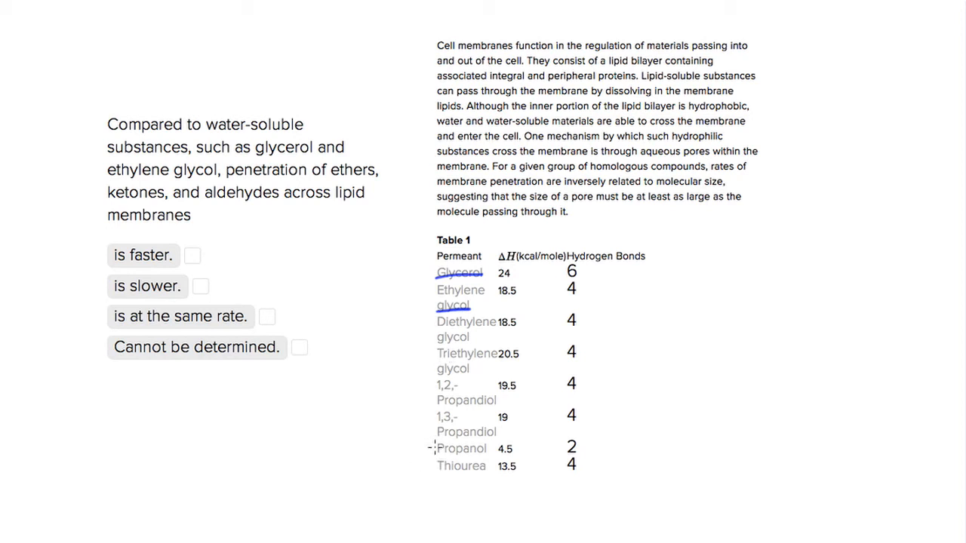
Bracket the Table 1 rows from 1,2-Propandiol down to Propanol.
left_click_drag(432, 400, 429, 450)
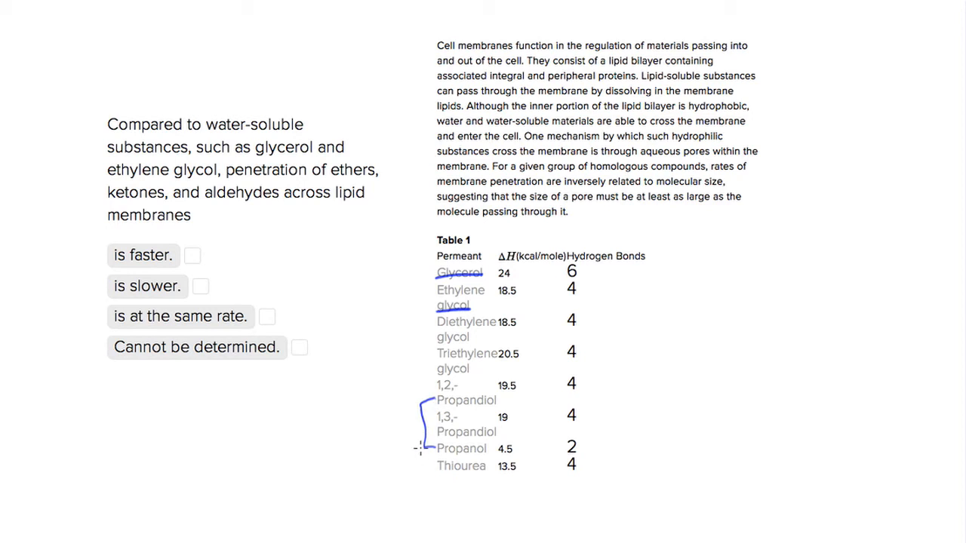
mouse_move(395, 451)
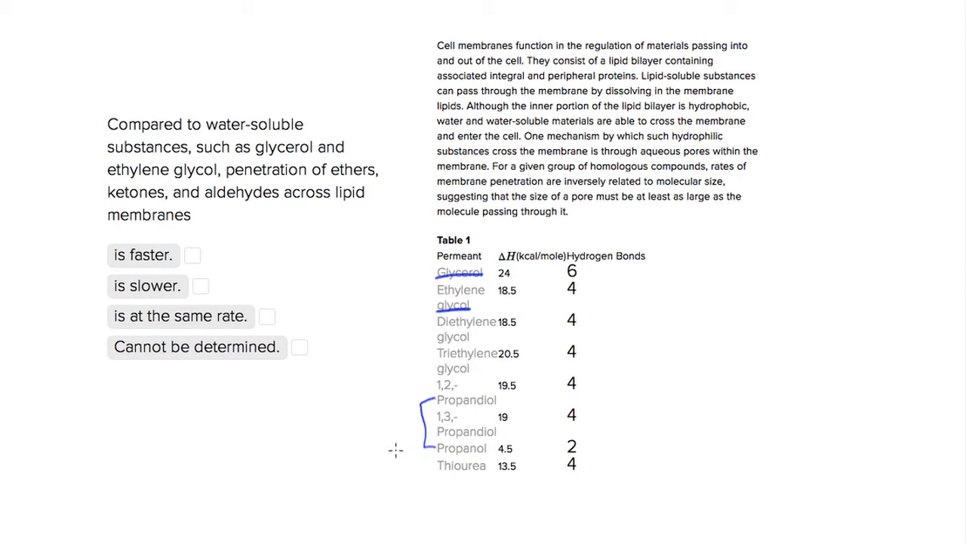
mouse_move(453, 448)
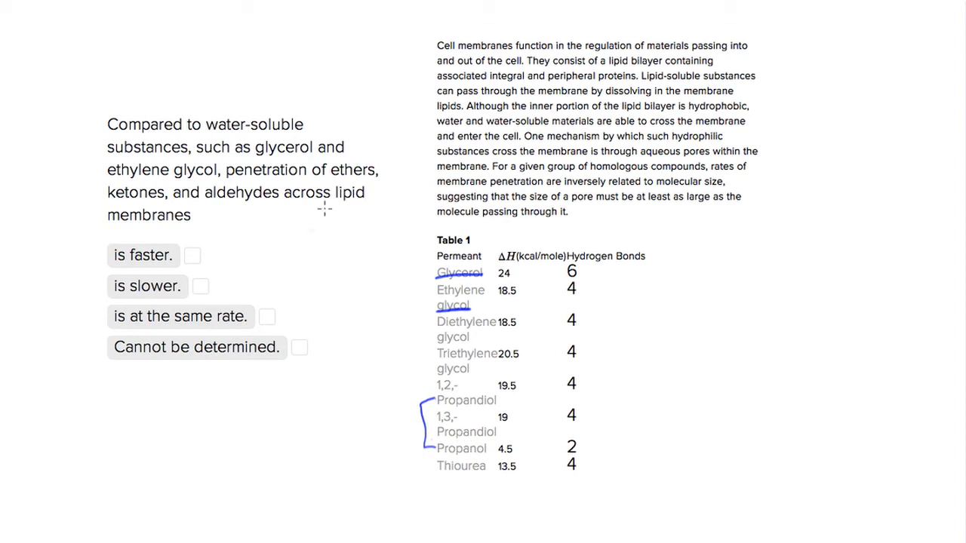
mouse_move(347, 184)
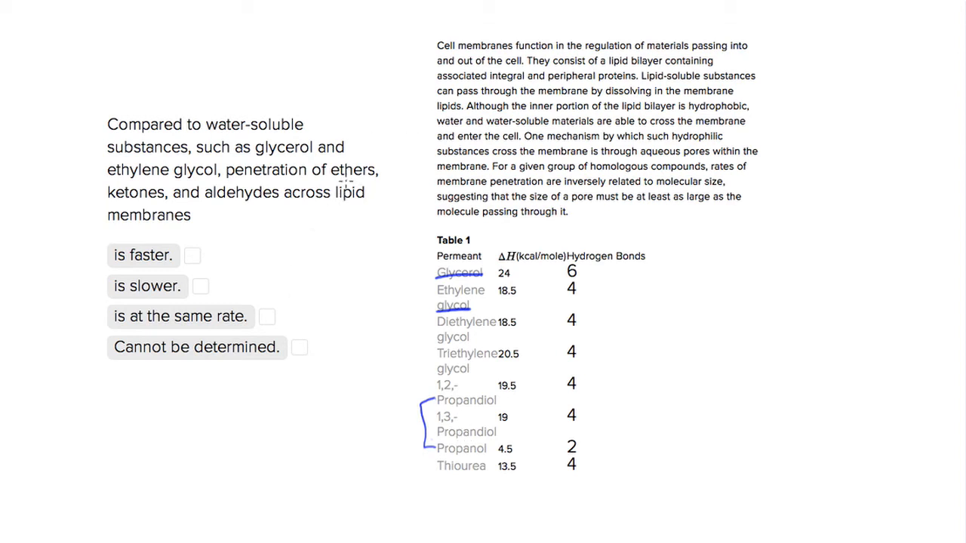
mouse_move(341, 187)
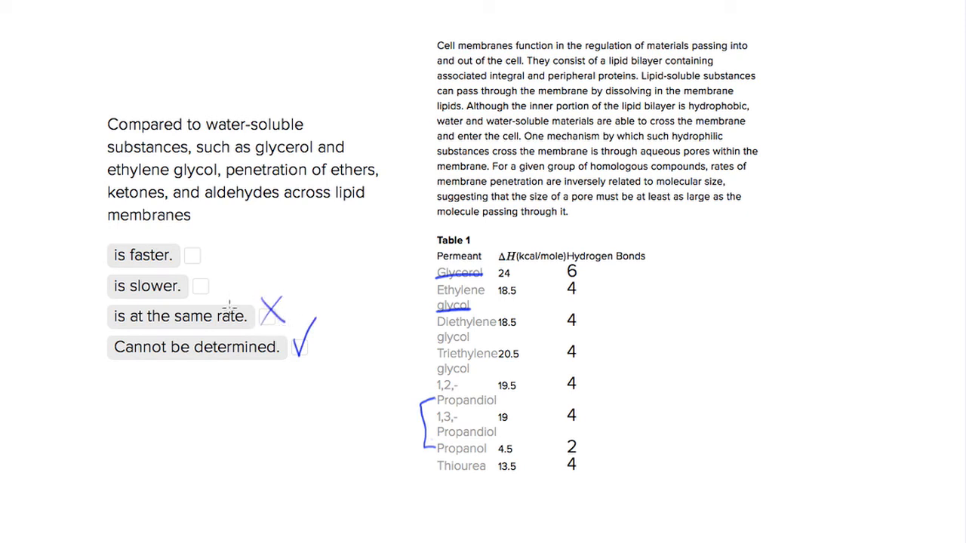
Cross out the 'is slower' and 'is faster' answer choices.
left_click_drag(198, 271, 229, 309)
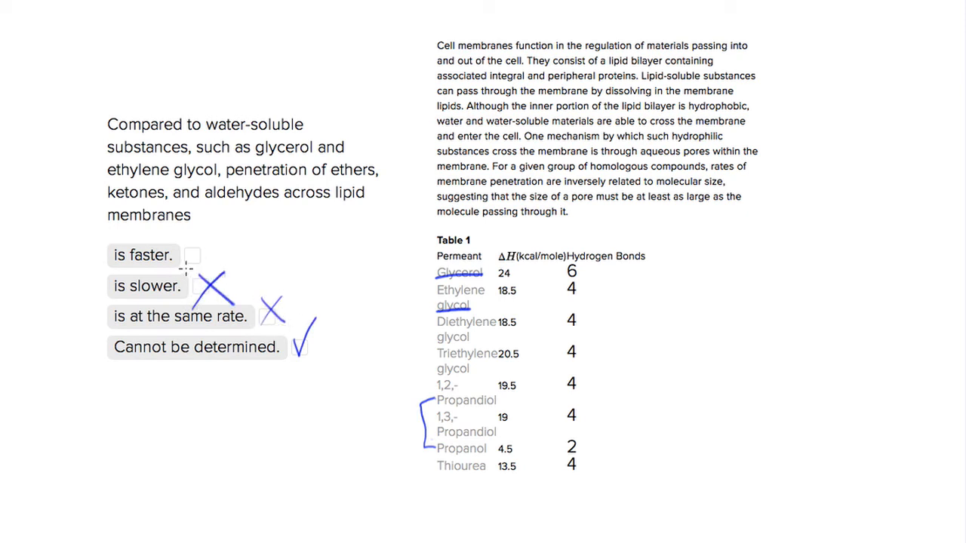
left_click_drag(187, 271, 219, 240)
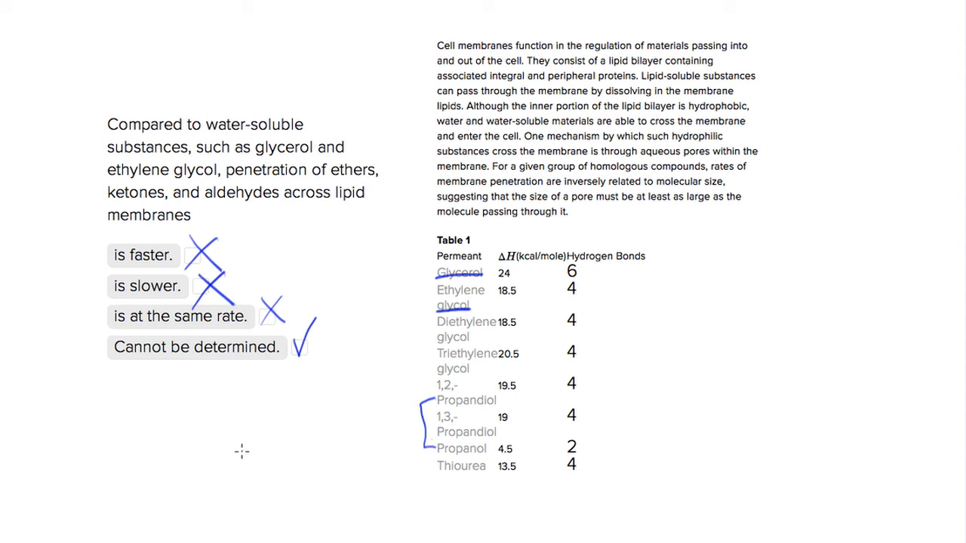